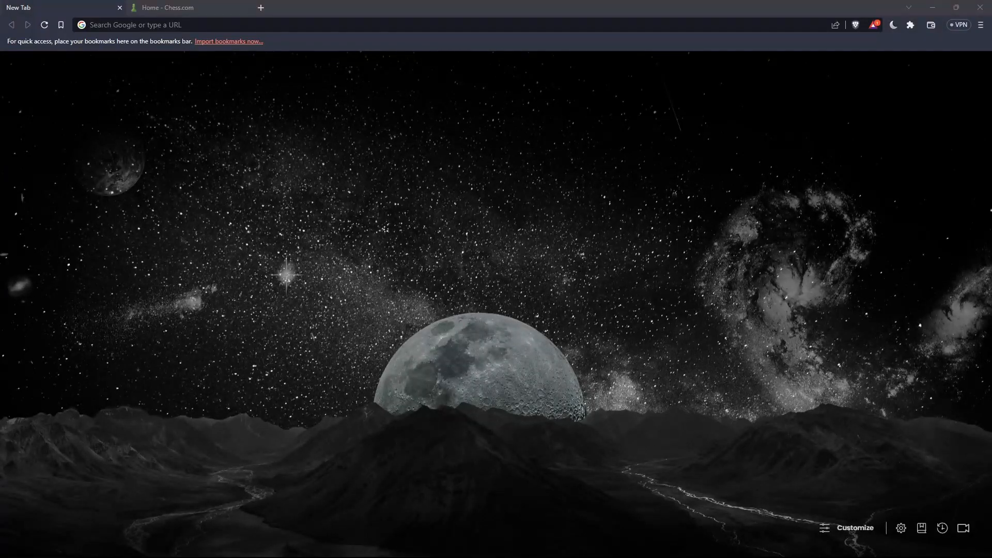
mouse_move(18, 392)
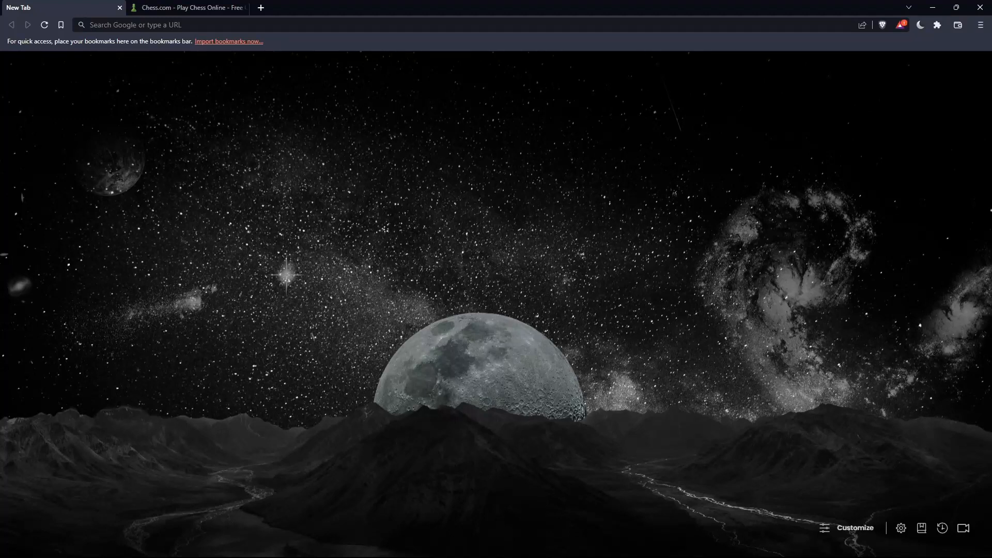
mouse_move(328, 272)
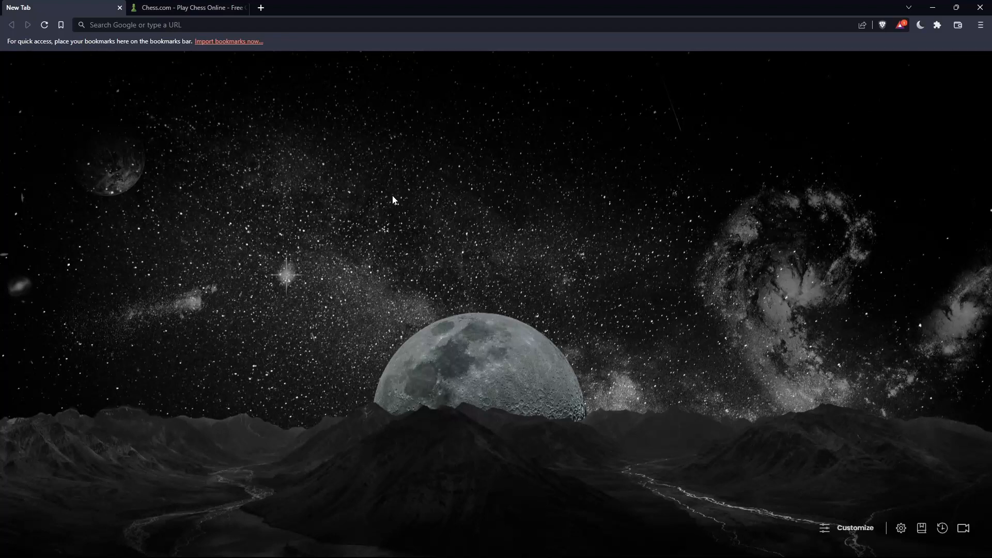
mouse_move(407, 239)
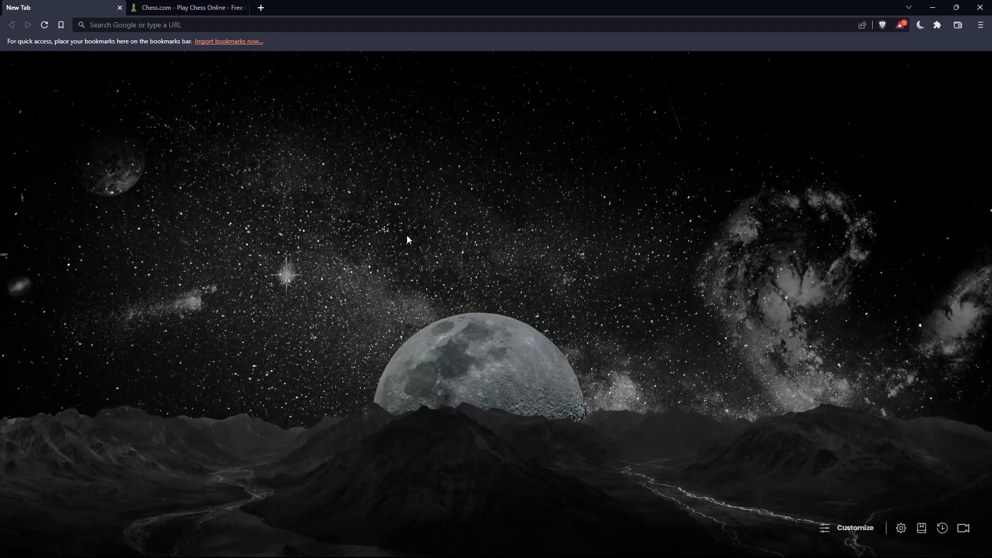
mouse_move(393, 221)
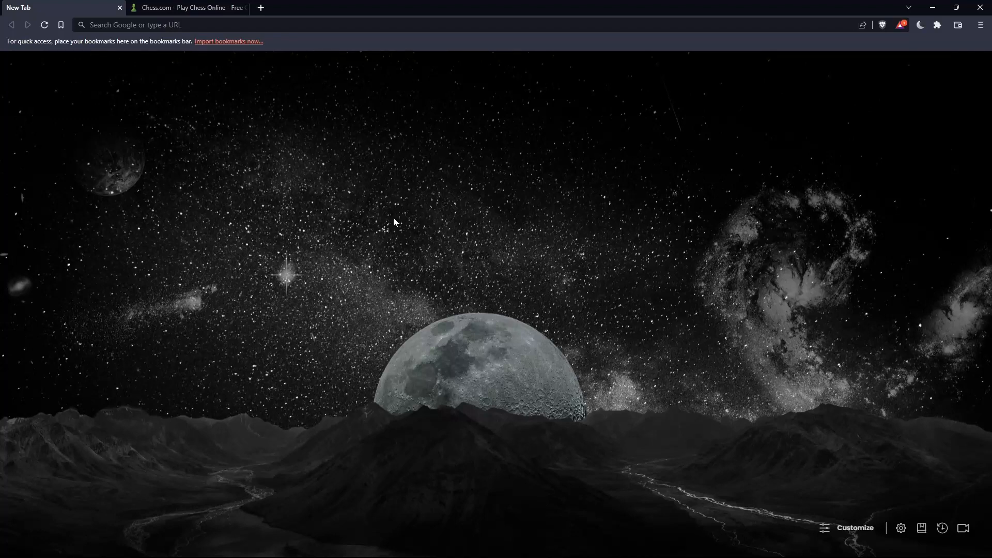
mouse_move(459, 201)
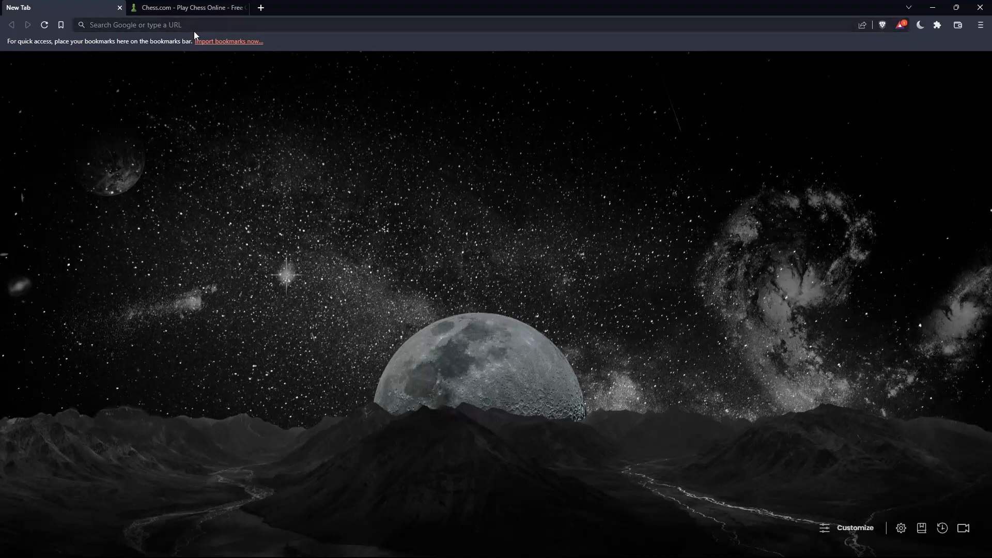
- Load chess.com in the browser address bar
type("chess.com")
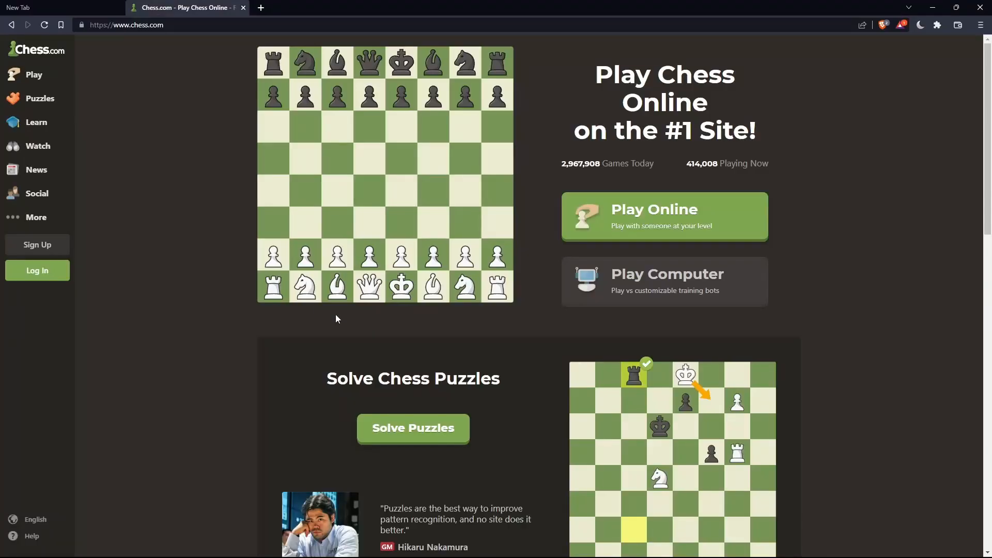
mouse_move(172, 211)
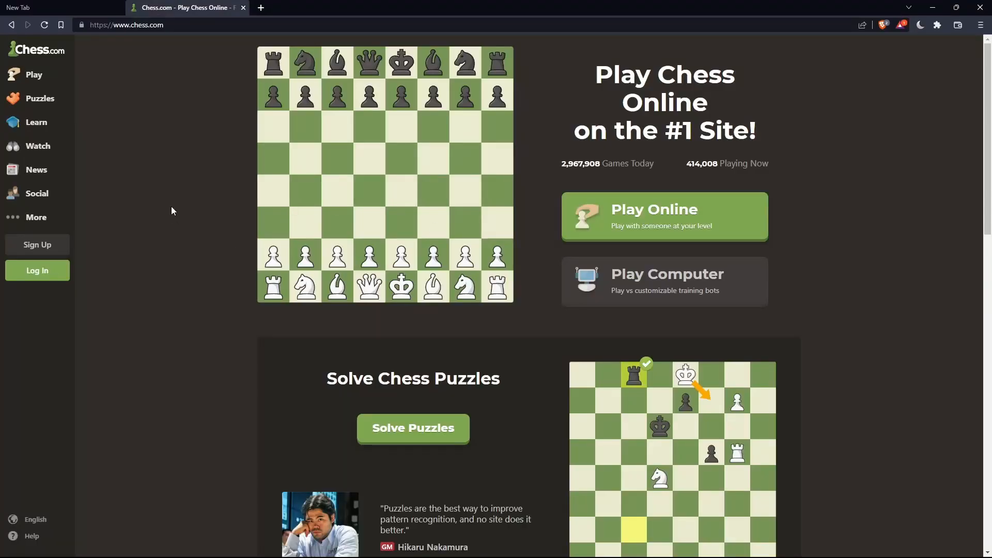
mouse_move(37, 271)
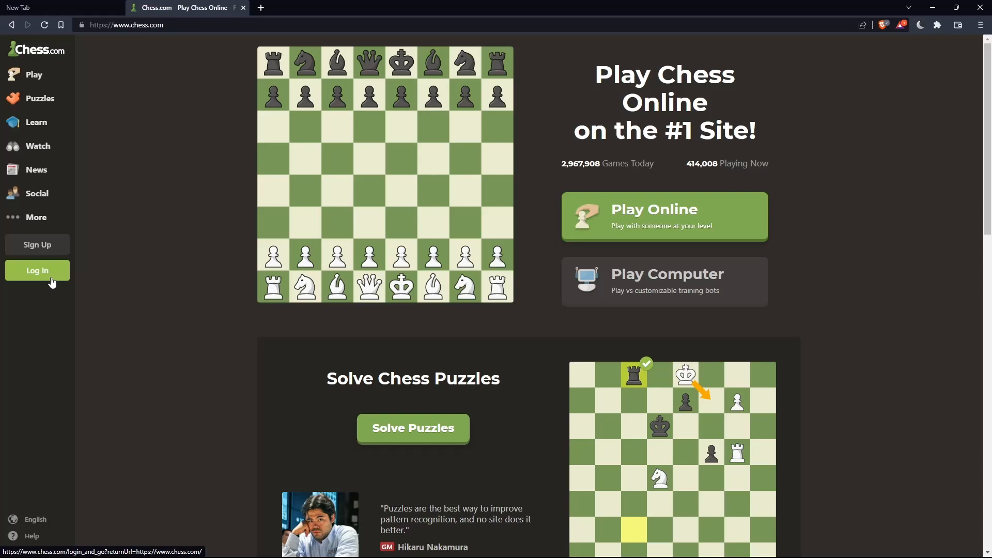
left_click(37, 270)
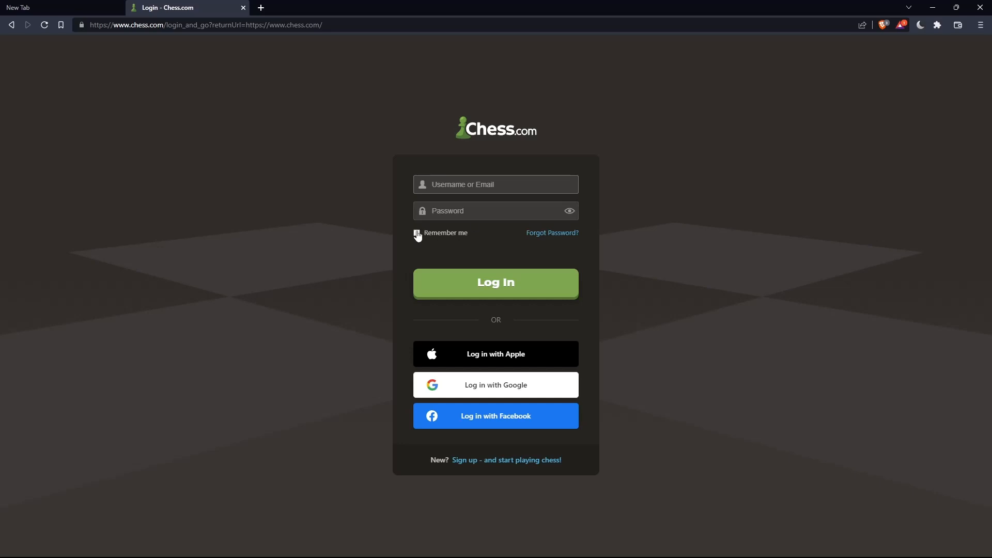
left_click(416, 233)
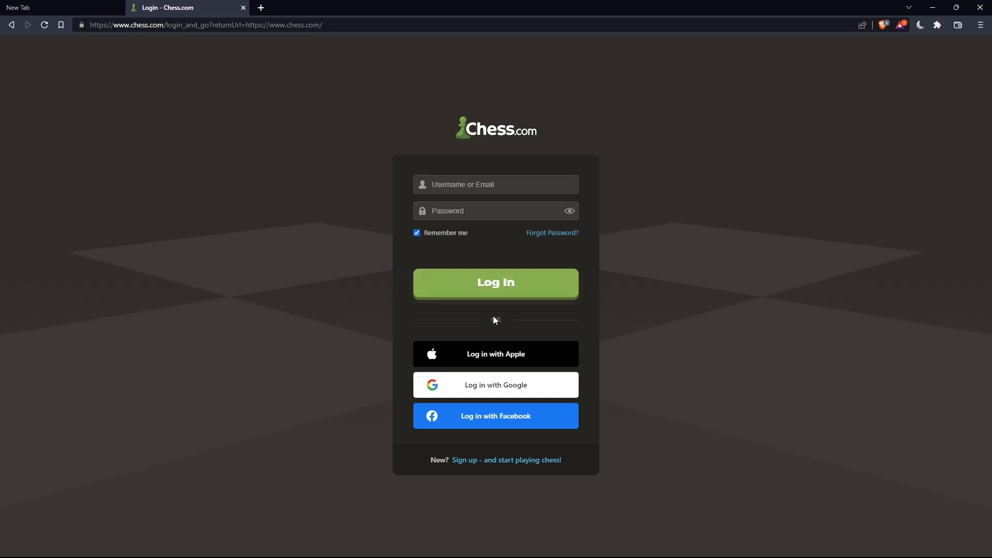
mouse_move(488, 384)
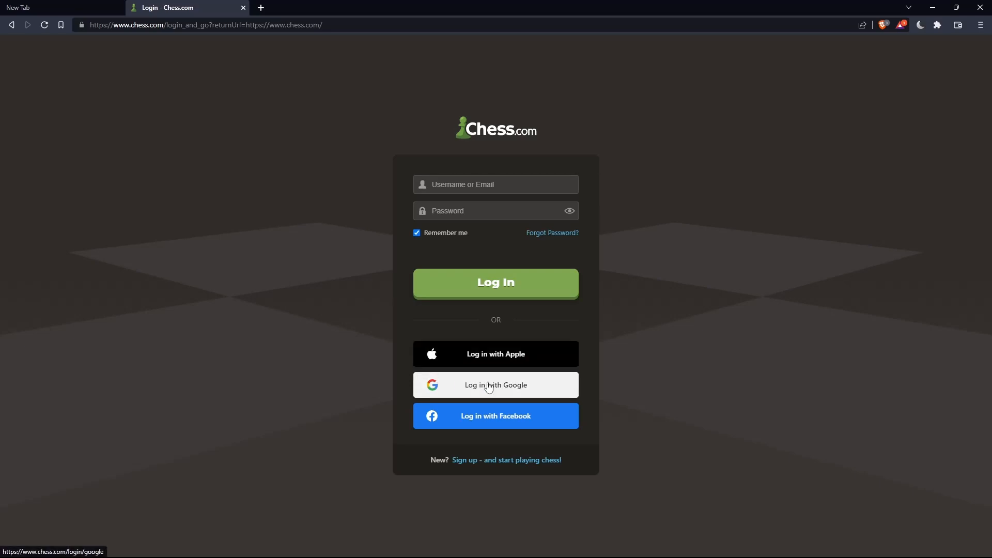
mouse_move(366, 349)
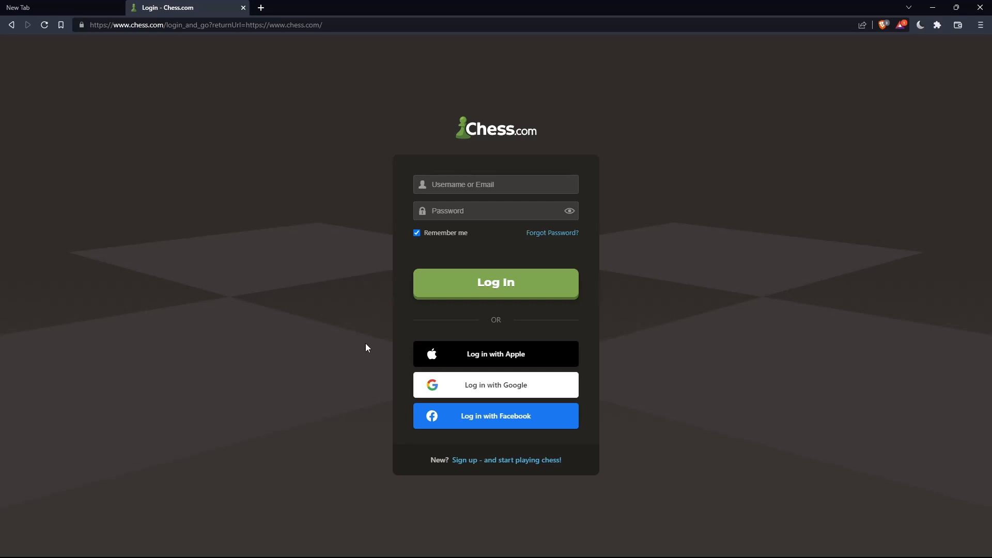
mouse_move(470, 349)
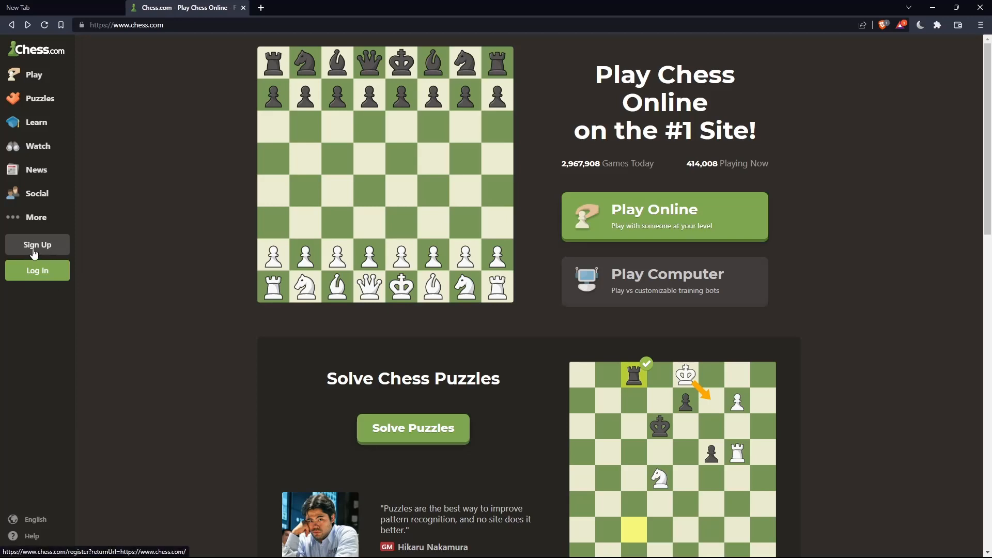
- Go from Sign Up to the 'Sign up - and start playing chess!' registration form
left_click(36, 271)
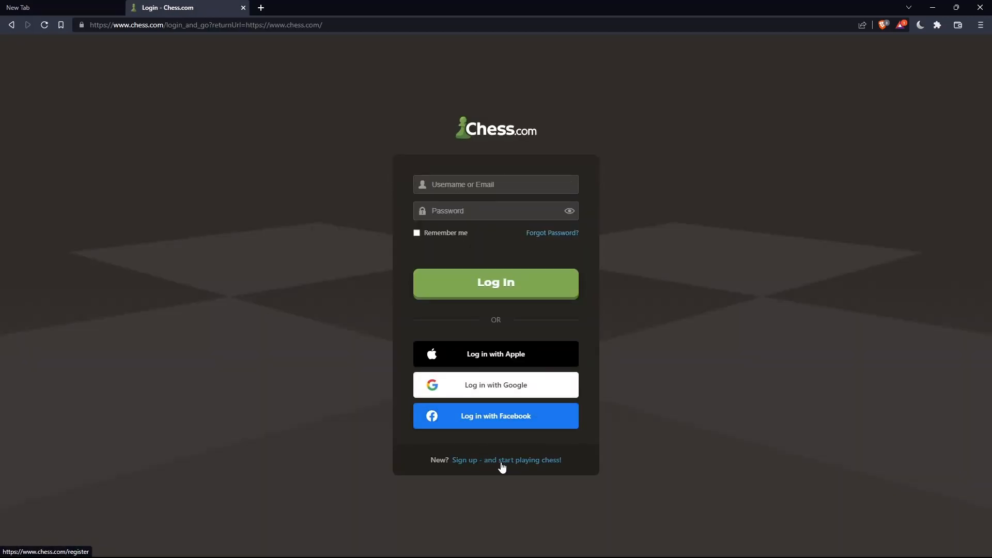
left_click(505, 460)
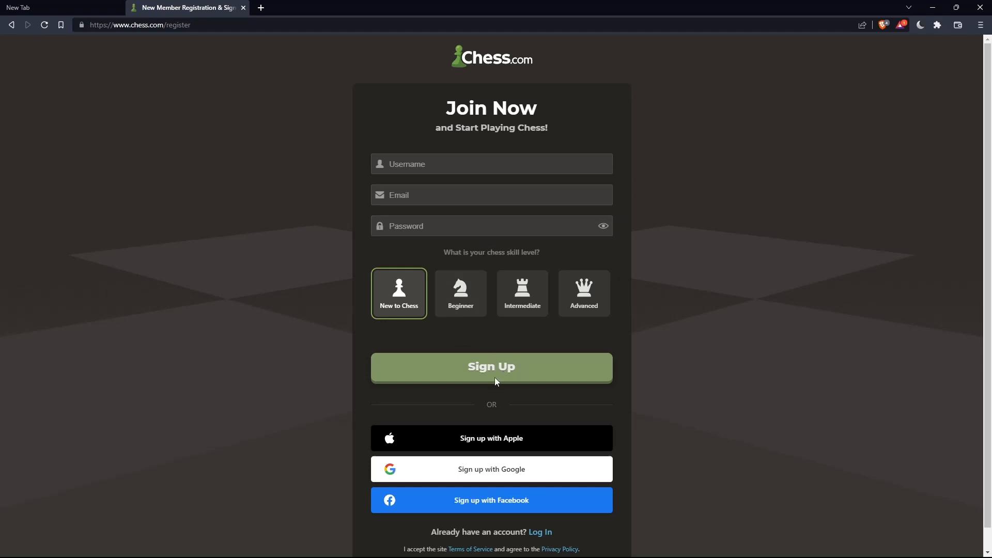
mouse_move(459, 352)
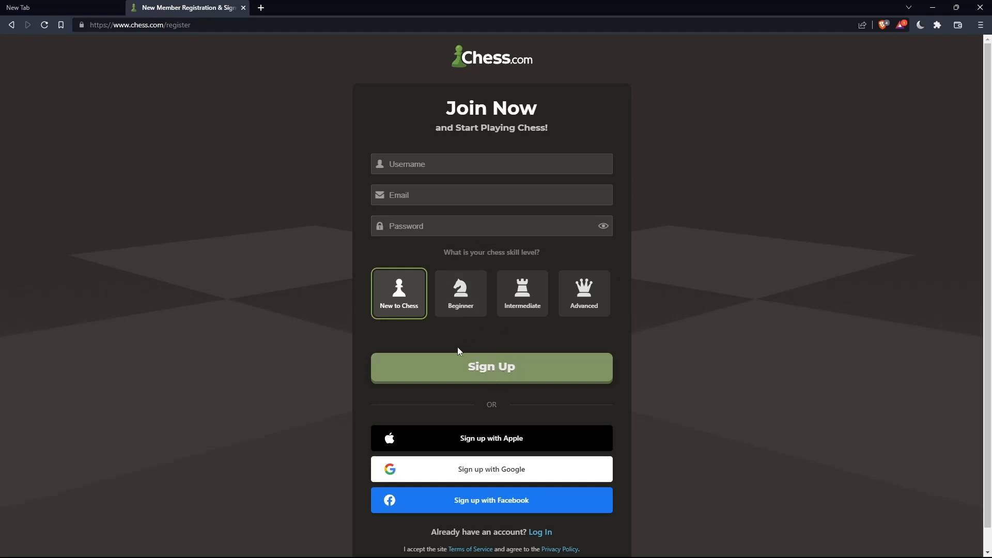
mouse_move(460, 296)
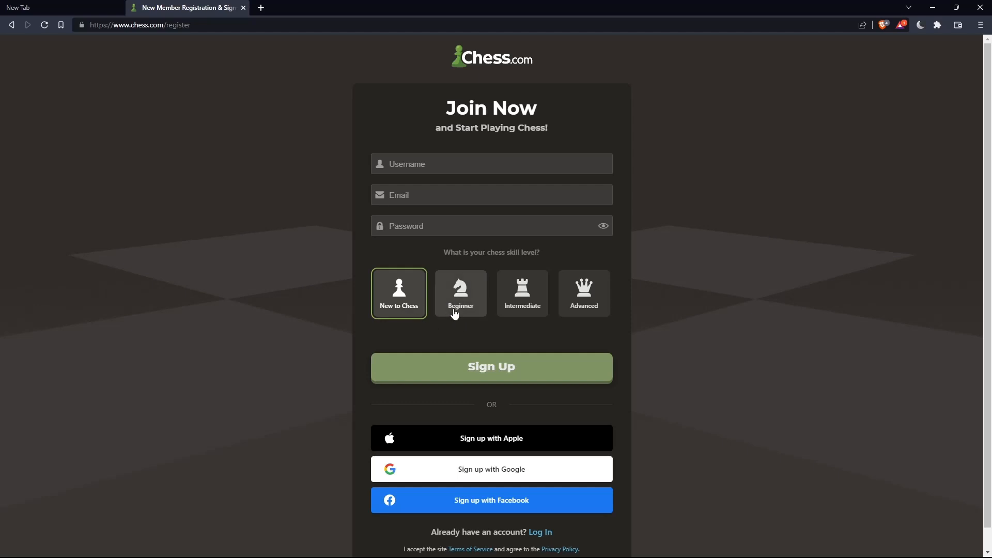
mouse_move(559, 320)
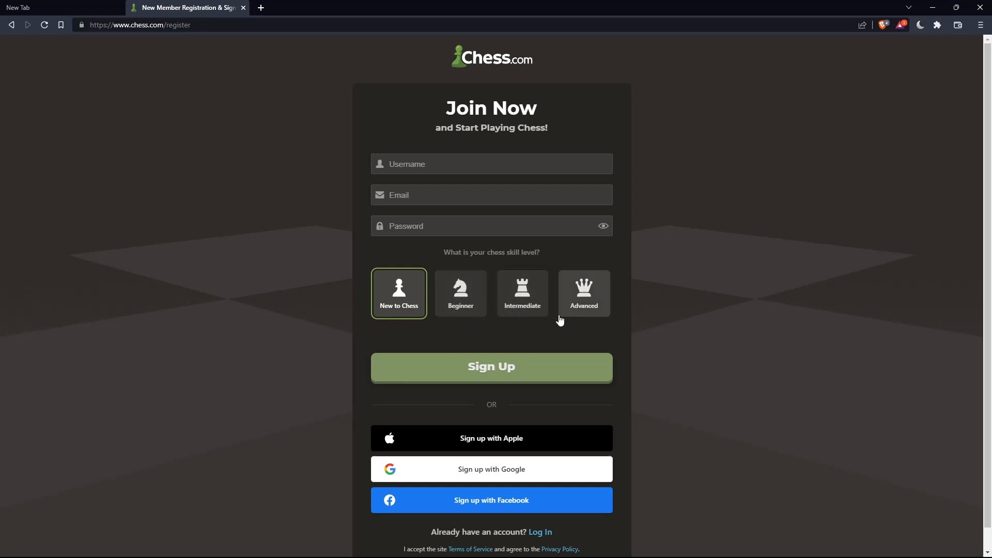
mouse_move(535, 432)
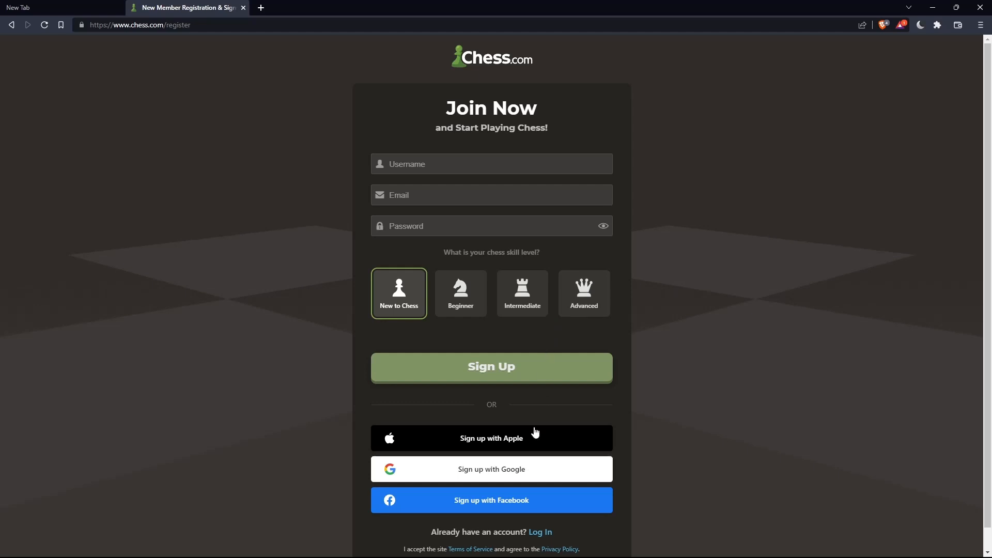
mouse_move(490, 500)
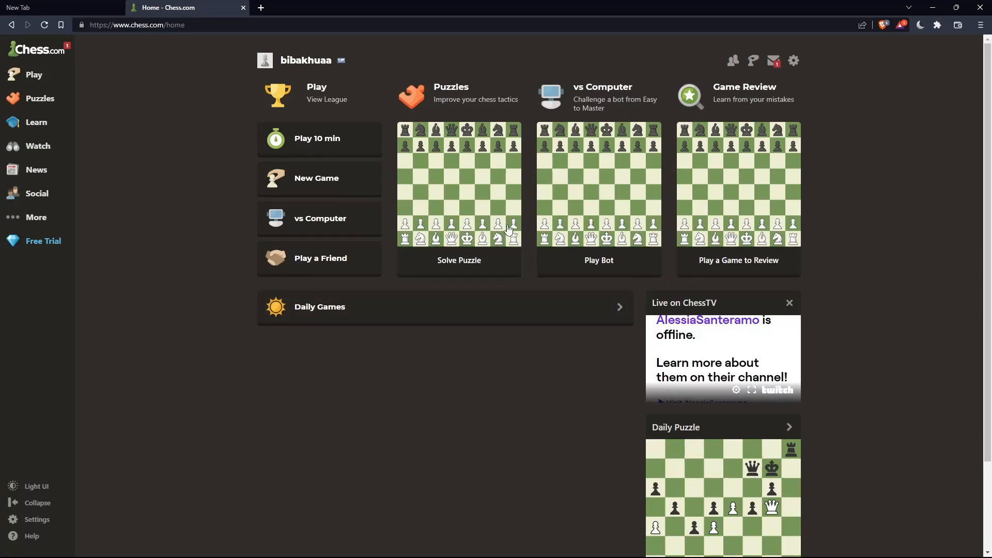
mouse_move(378, 231)
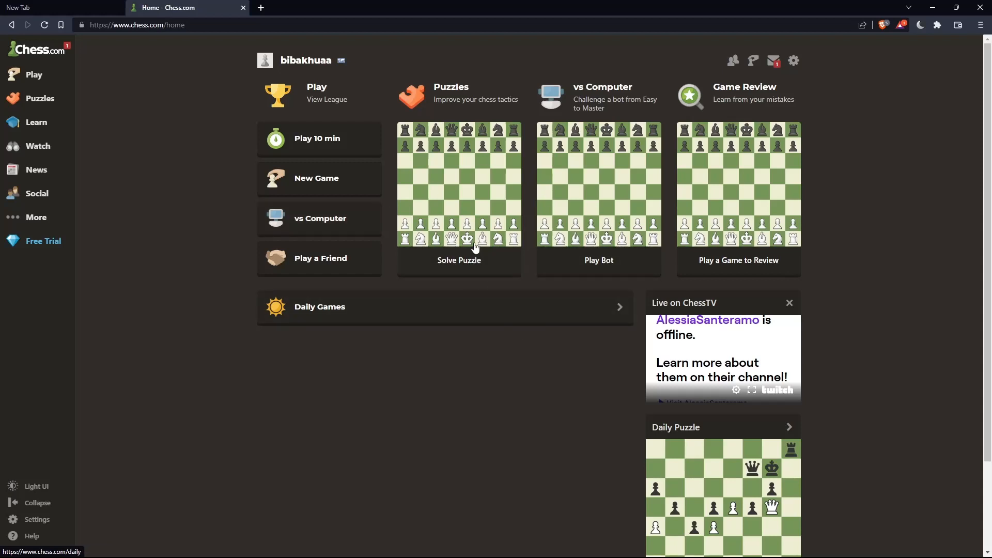
mouse_move(201, 229)
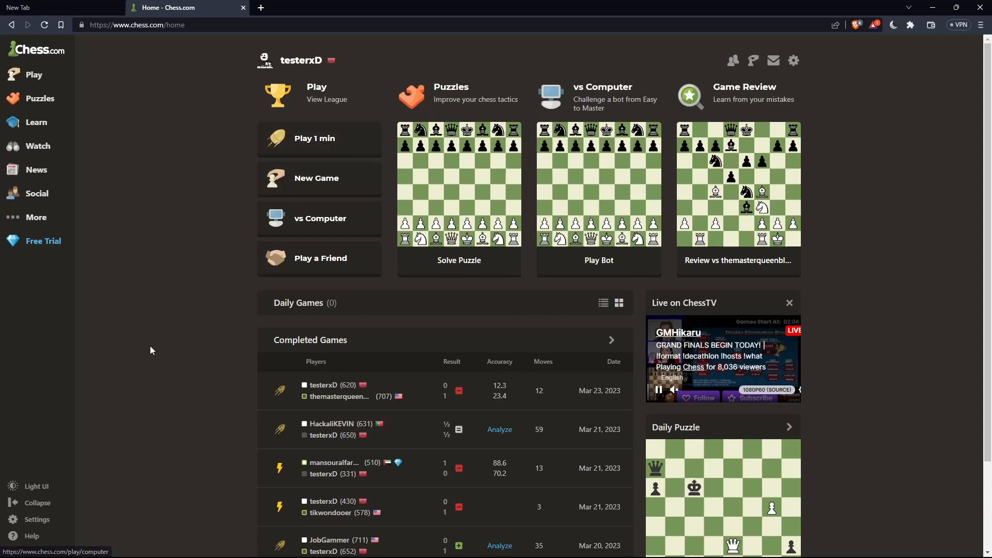
- Open vs Computer, pass over Coach Dante, and pick Maria, the 1200-rated intermediate bot
left_click(34, 74)
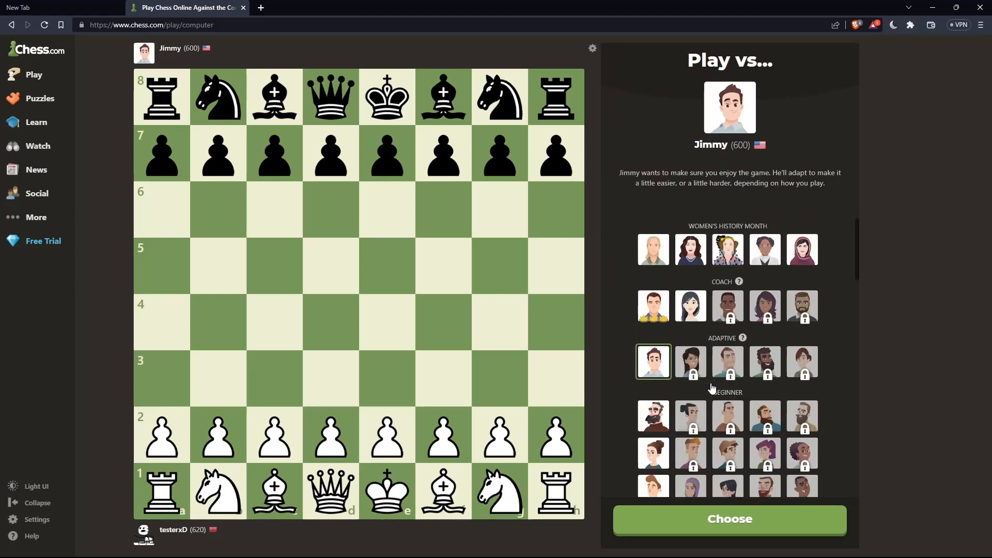
left_click(727, 306)
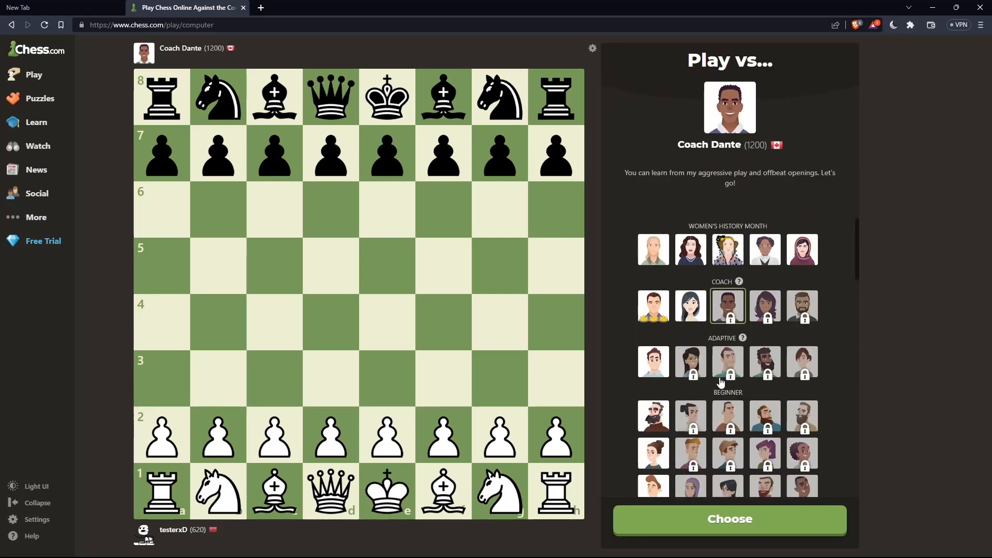
left_click(690, 305)
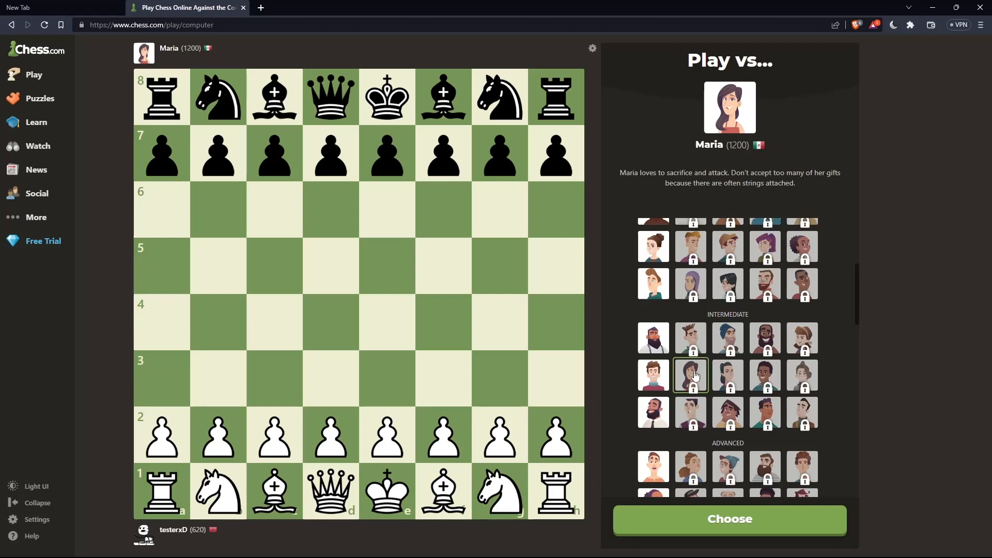
mouse_move(726, 375)
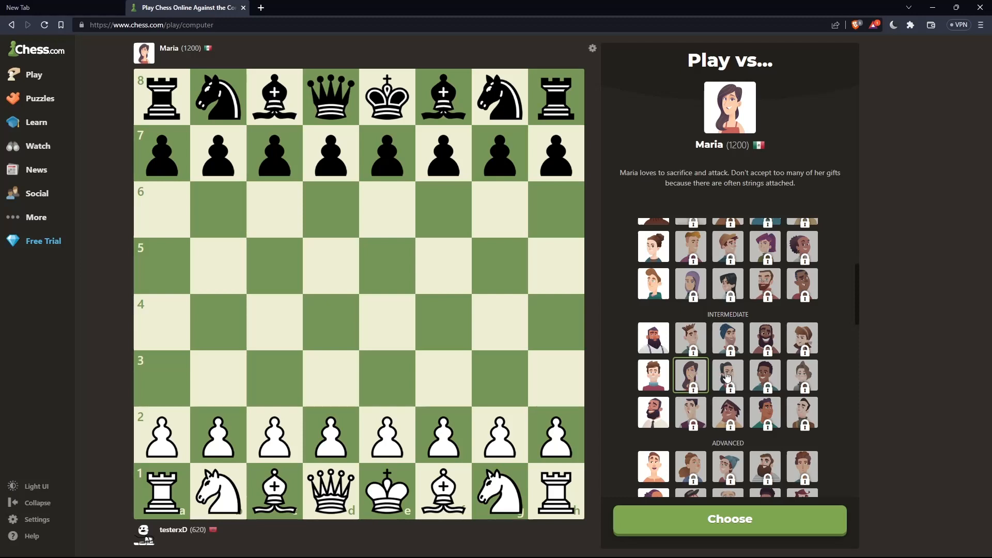
mouse_move(766, 378)
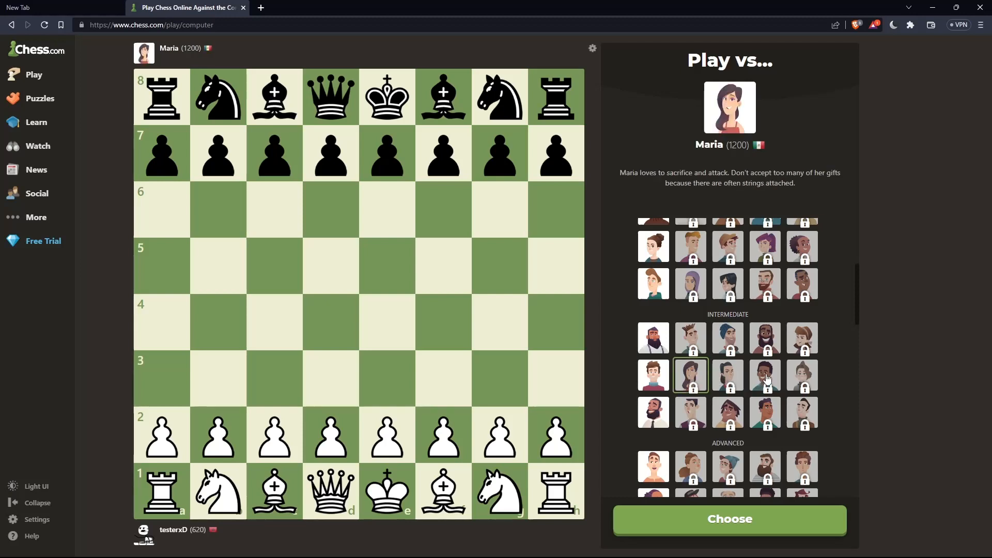